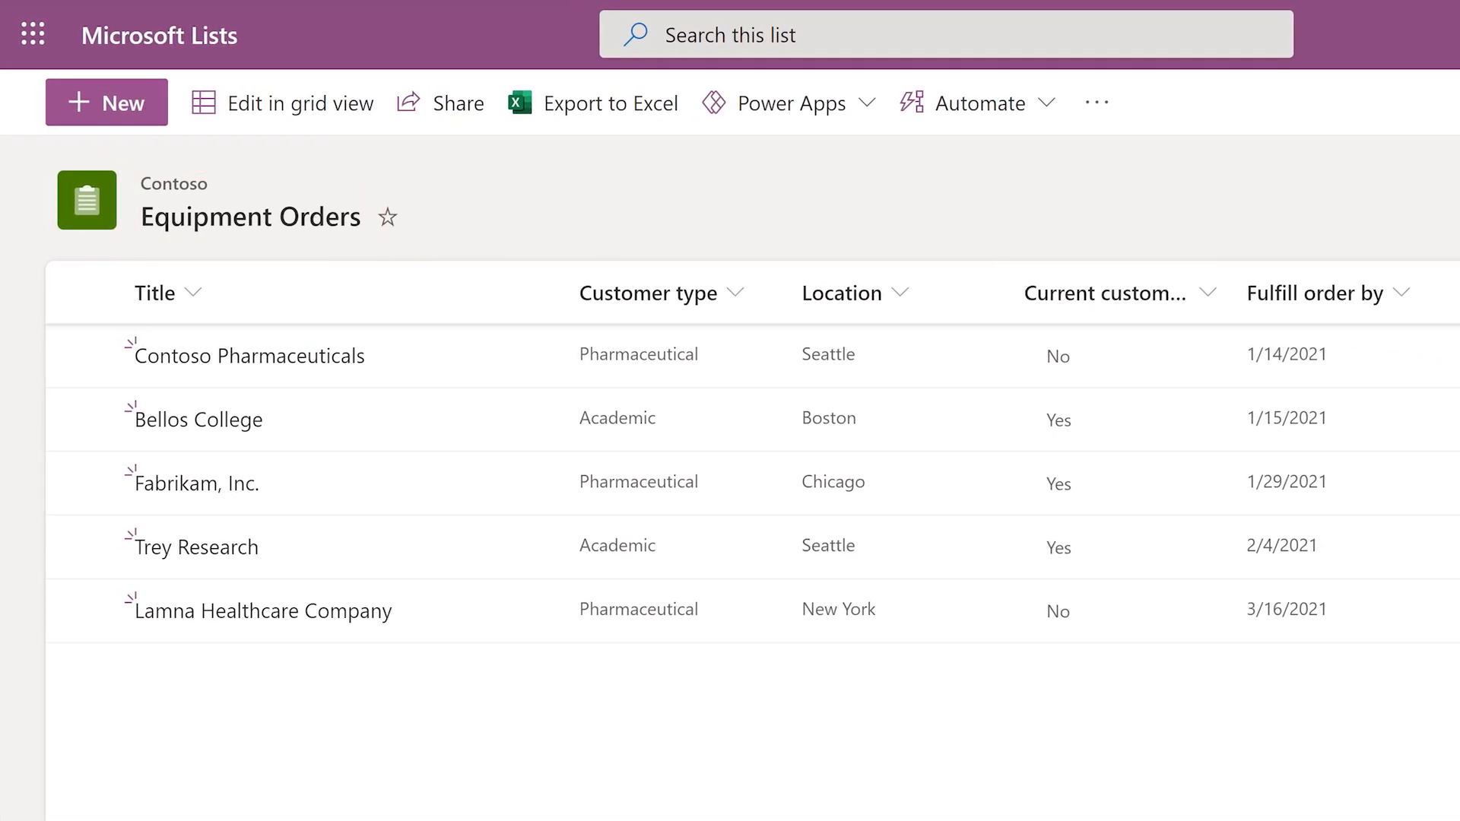
- Add a Contoso Labs order: Pharmaceutical, Seattle, current customer, due 2/12/2021, Not Started, lab ranking 3
{"action": "scroll", "scroll_direction": "right", "scroll_amount": 3}
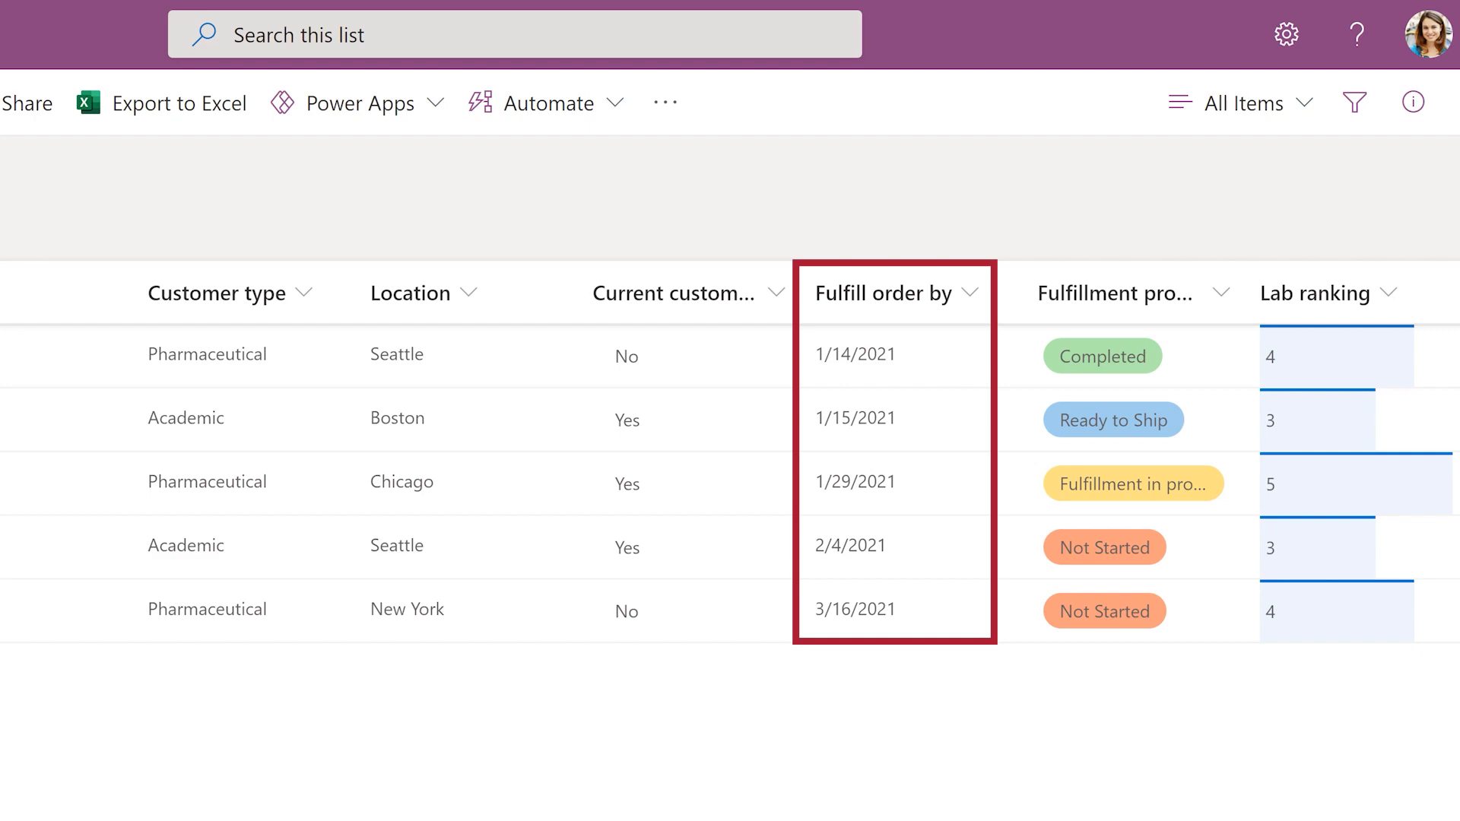
{"action": "left_click", "coordinate": [1114, 294]}
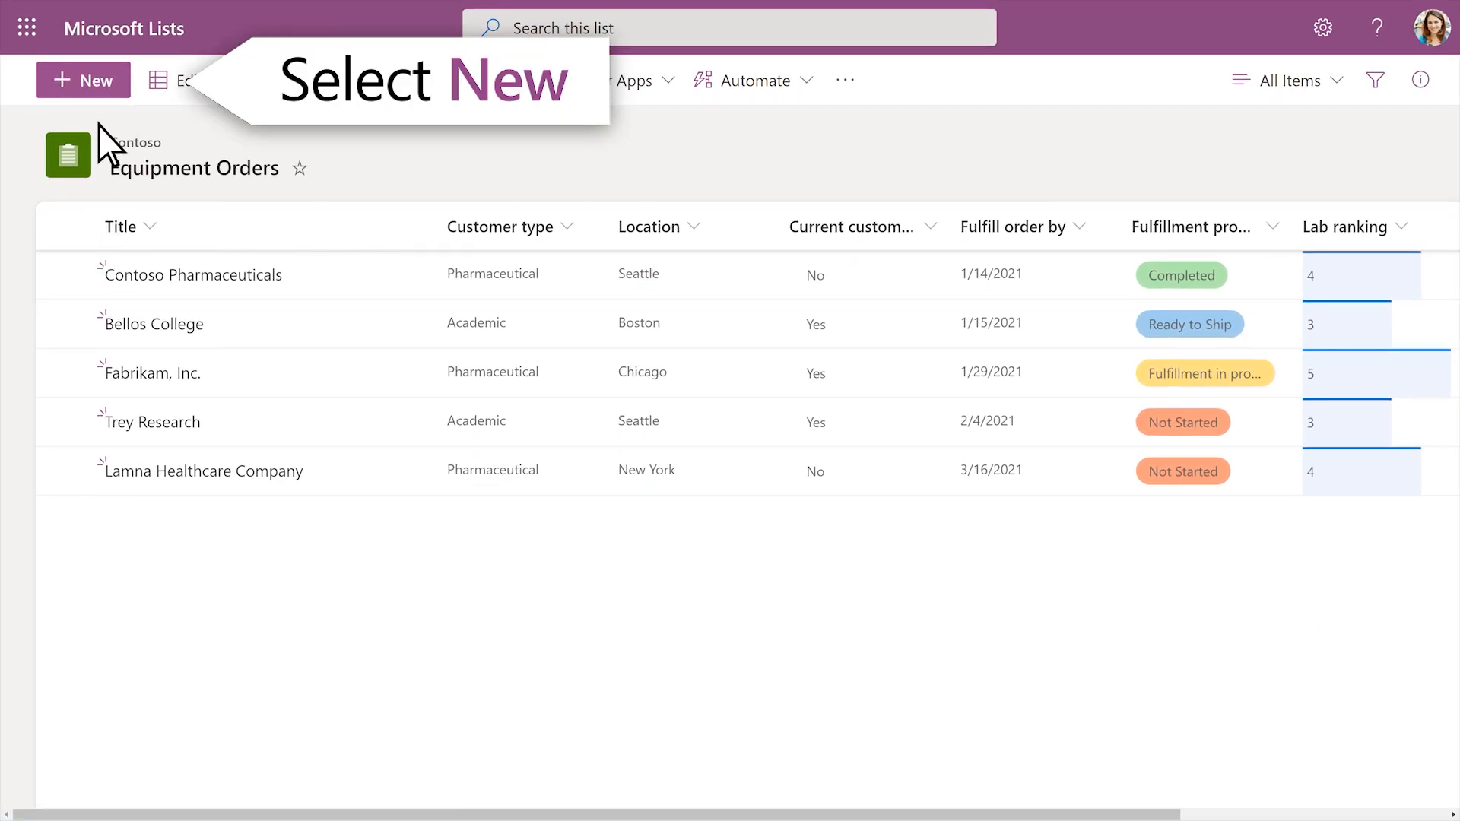
{"action": "left_click", "coordinate": [82, 79]}
{"action": "type", "text": "3"}
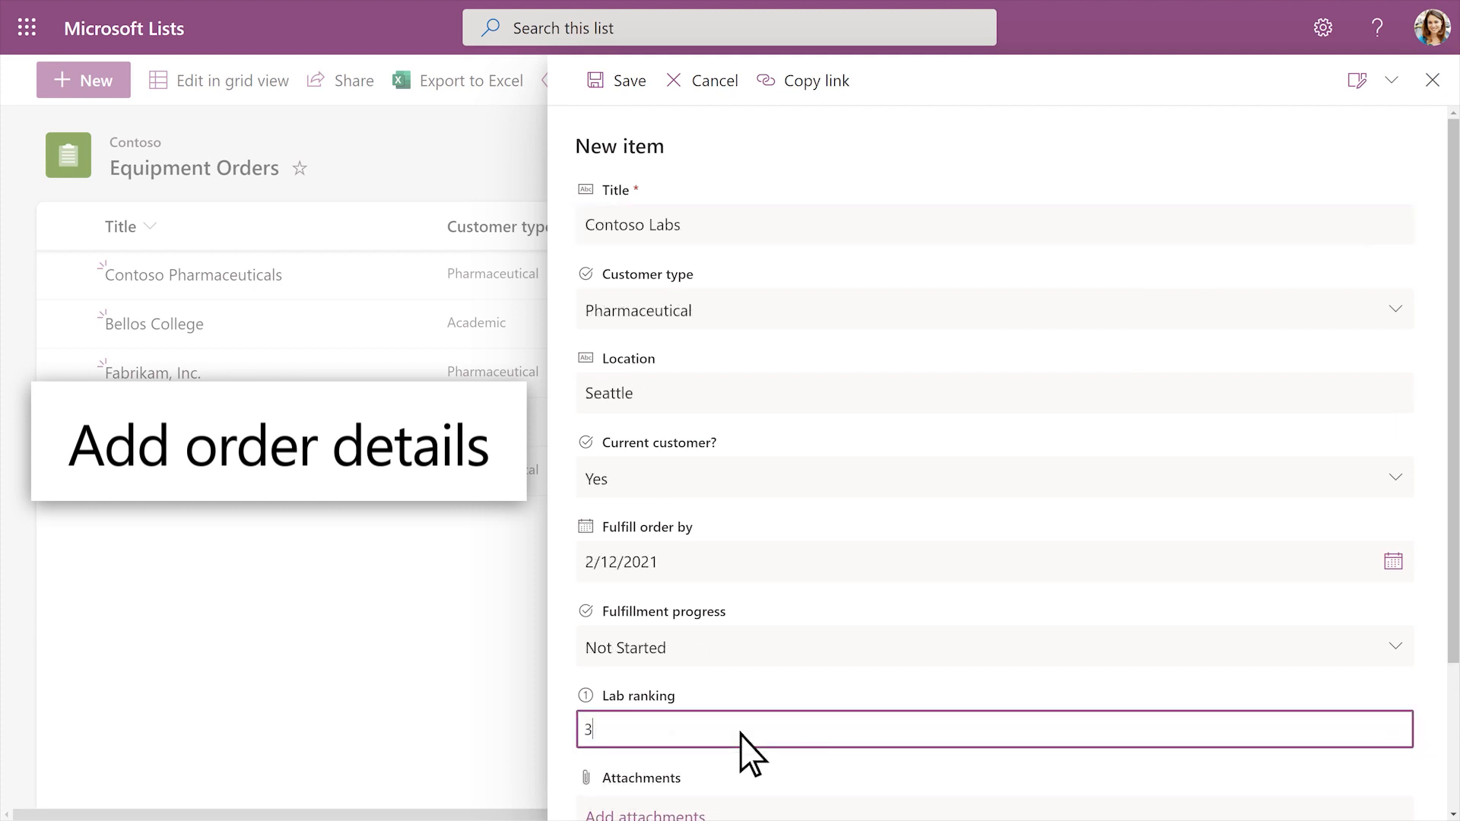
{"action": "scroll", "scroll_direction": "down", "scroll_amount": 3}
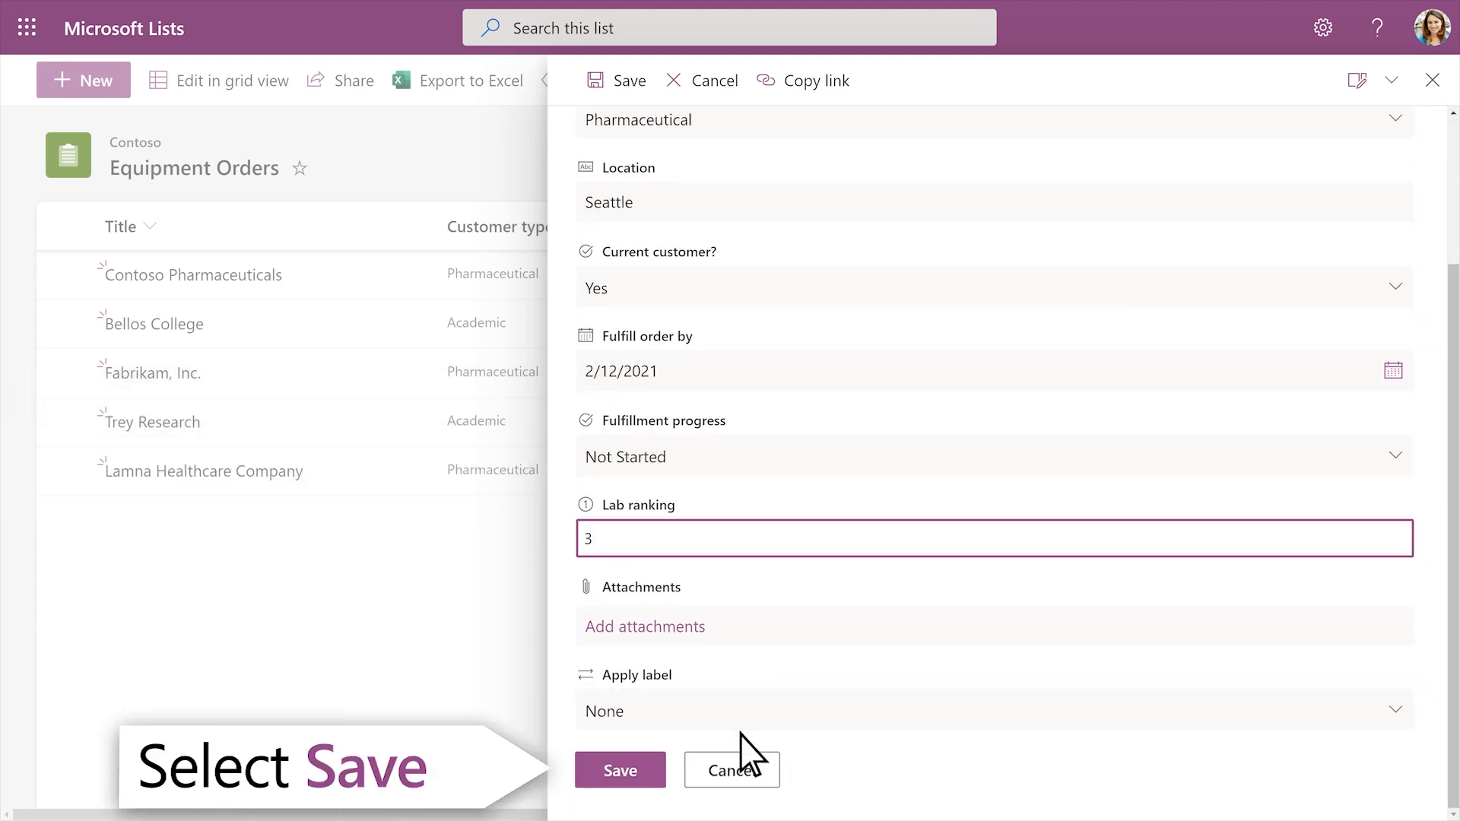
{"action": "left_click", "coordinate": [620, 769]}
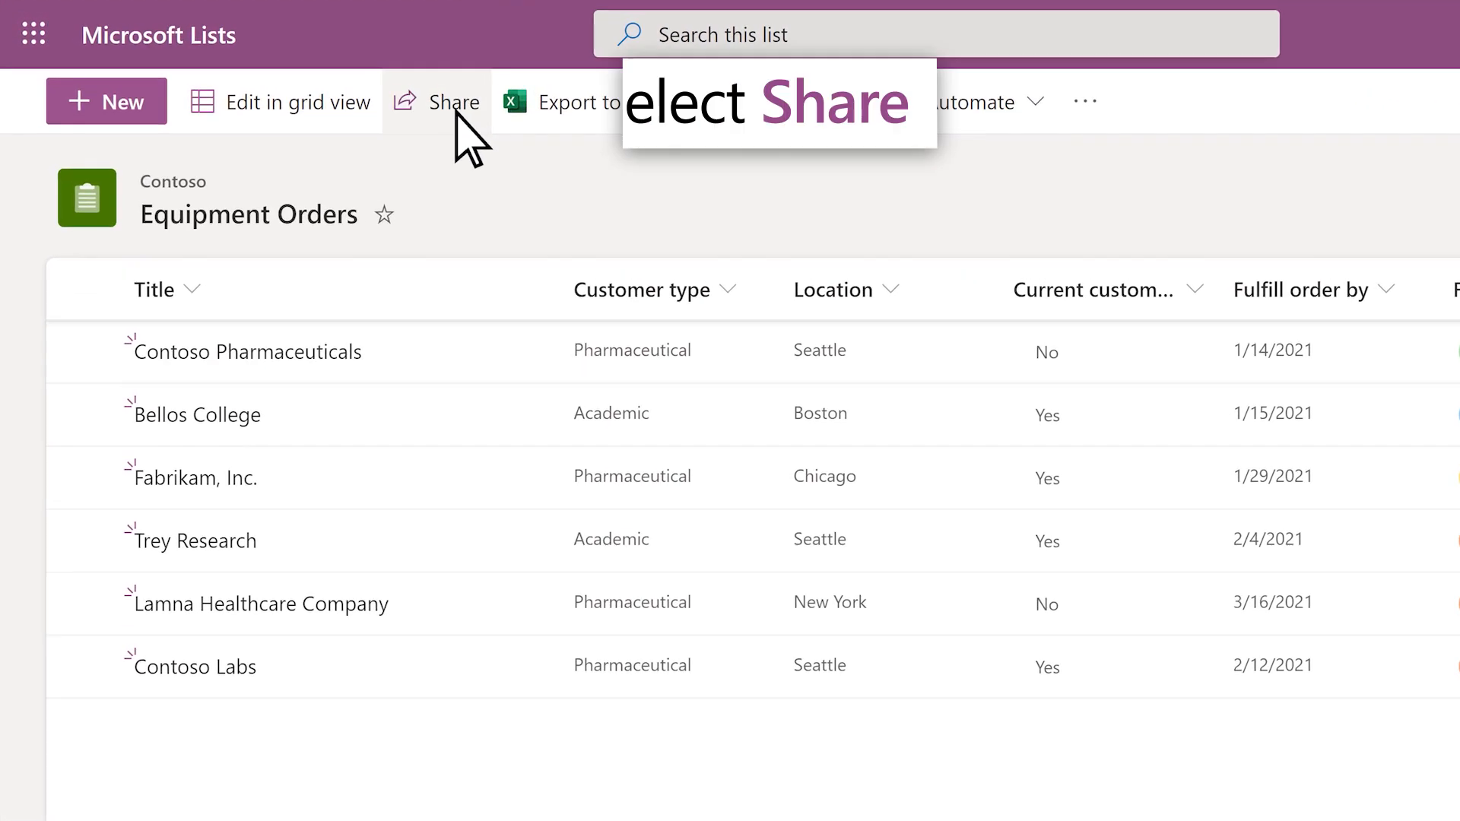
- Share the Equipment Orders list with the suggested colleague and notify them
{"action": "left_click", "coordinate": [455, 102]}
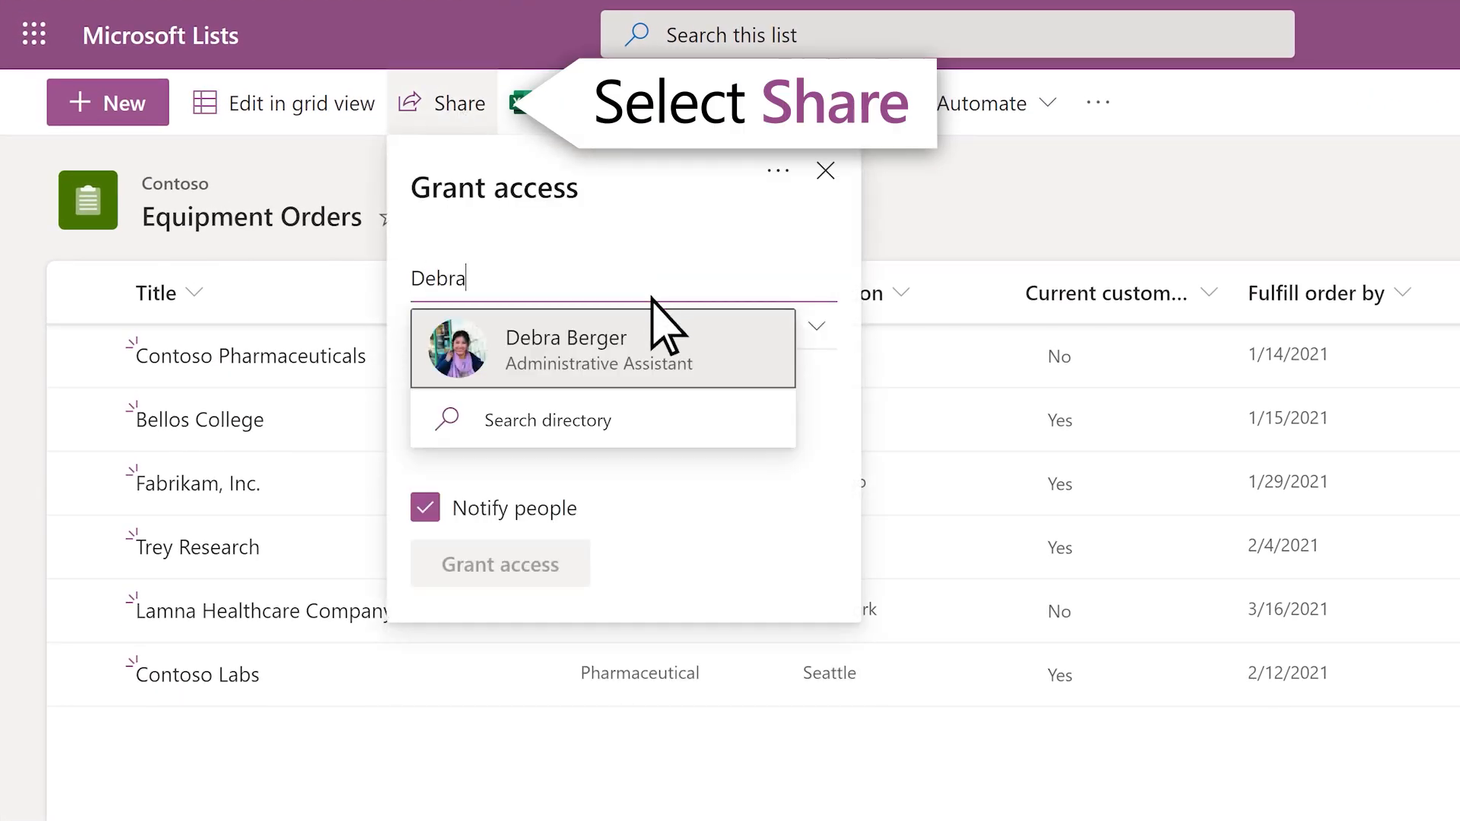
{"action": "left_click", "coordinate": [563, 348]}
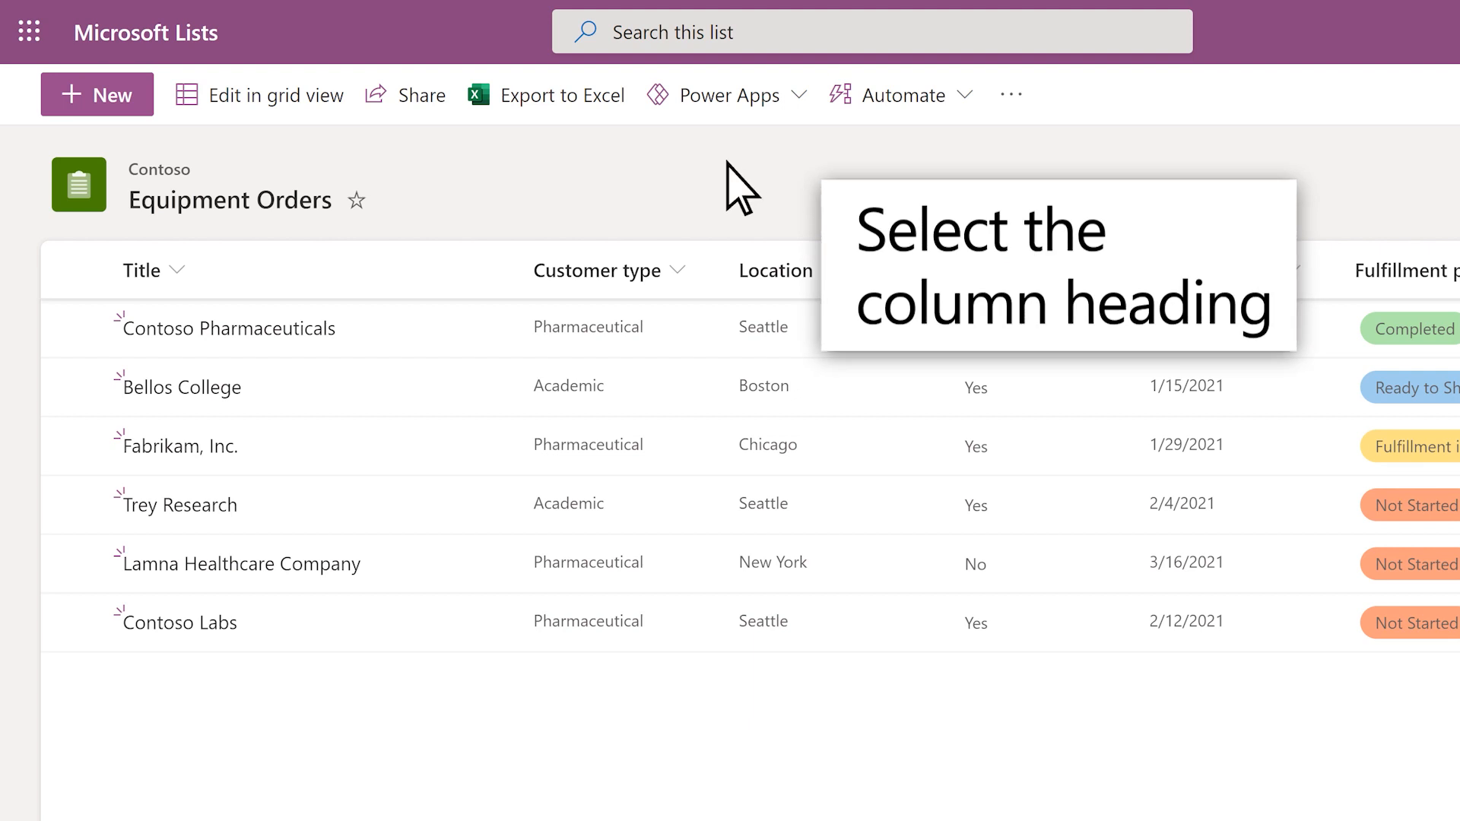
- Format the Customer type column as coloured choice pills (Pharmaceutical, Academic)
{"action": "left_click", "coordinate": [599, 271]}
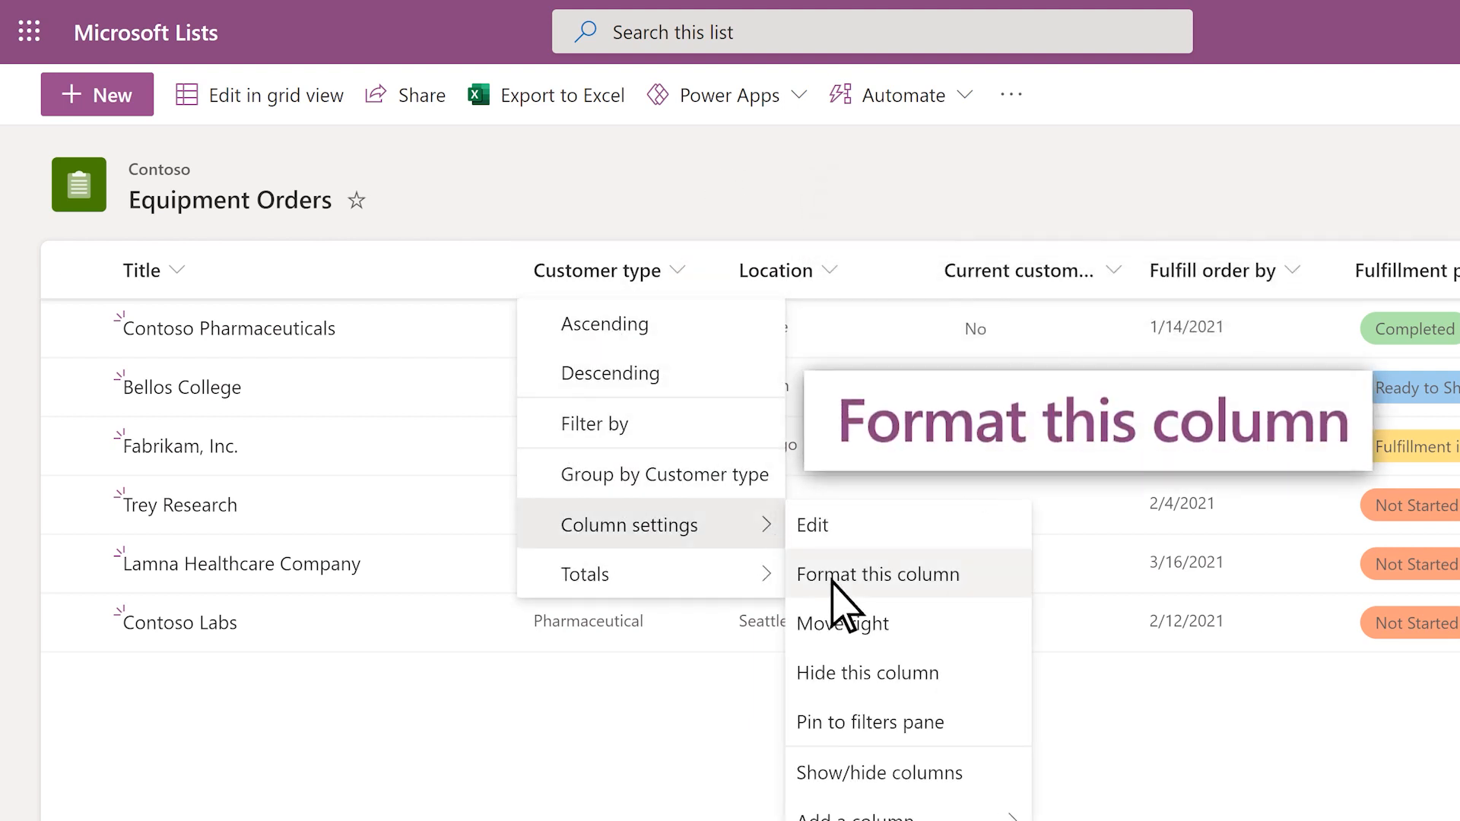
{"action": "left_click", "coordinate": [878, 573]}
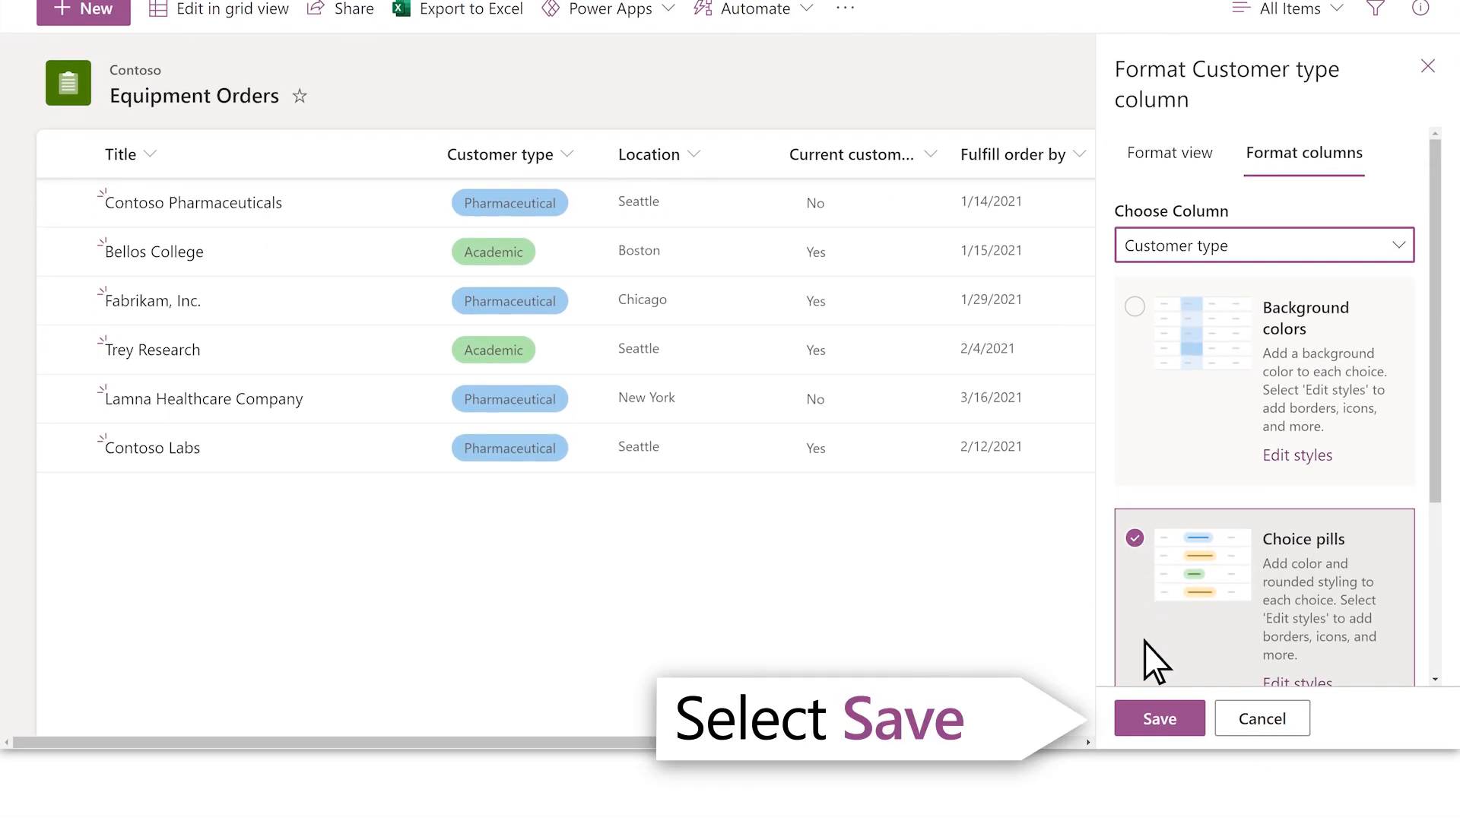
{"action": "left_click", "coordinate": [1158, 717]}
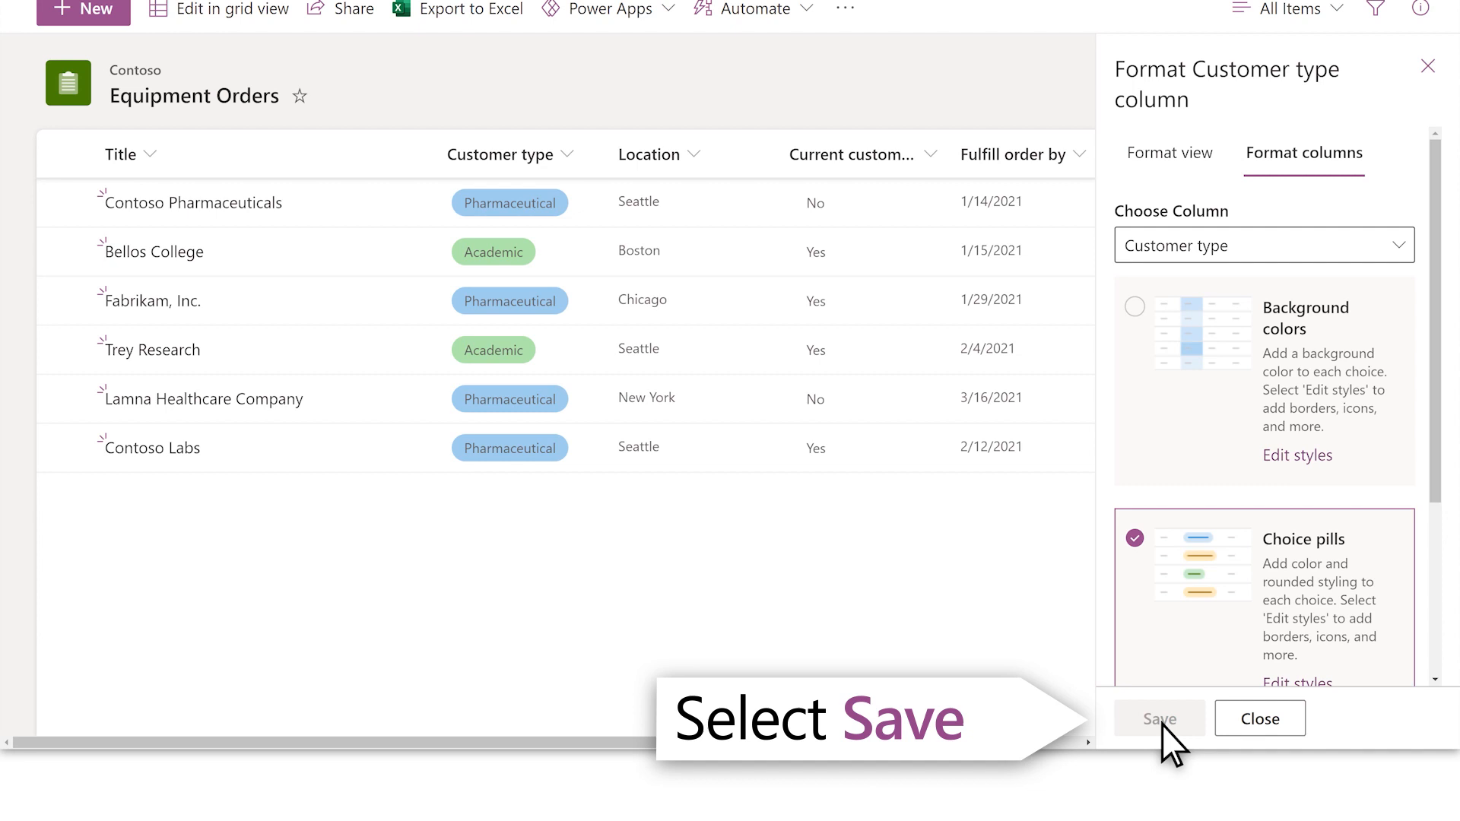
{"action": "left_click", "coordinate": [1159, 717]}
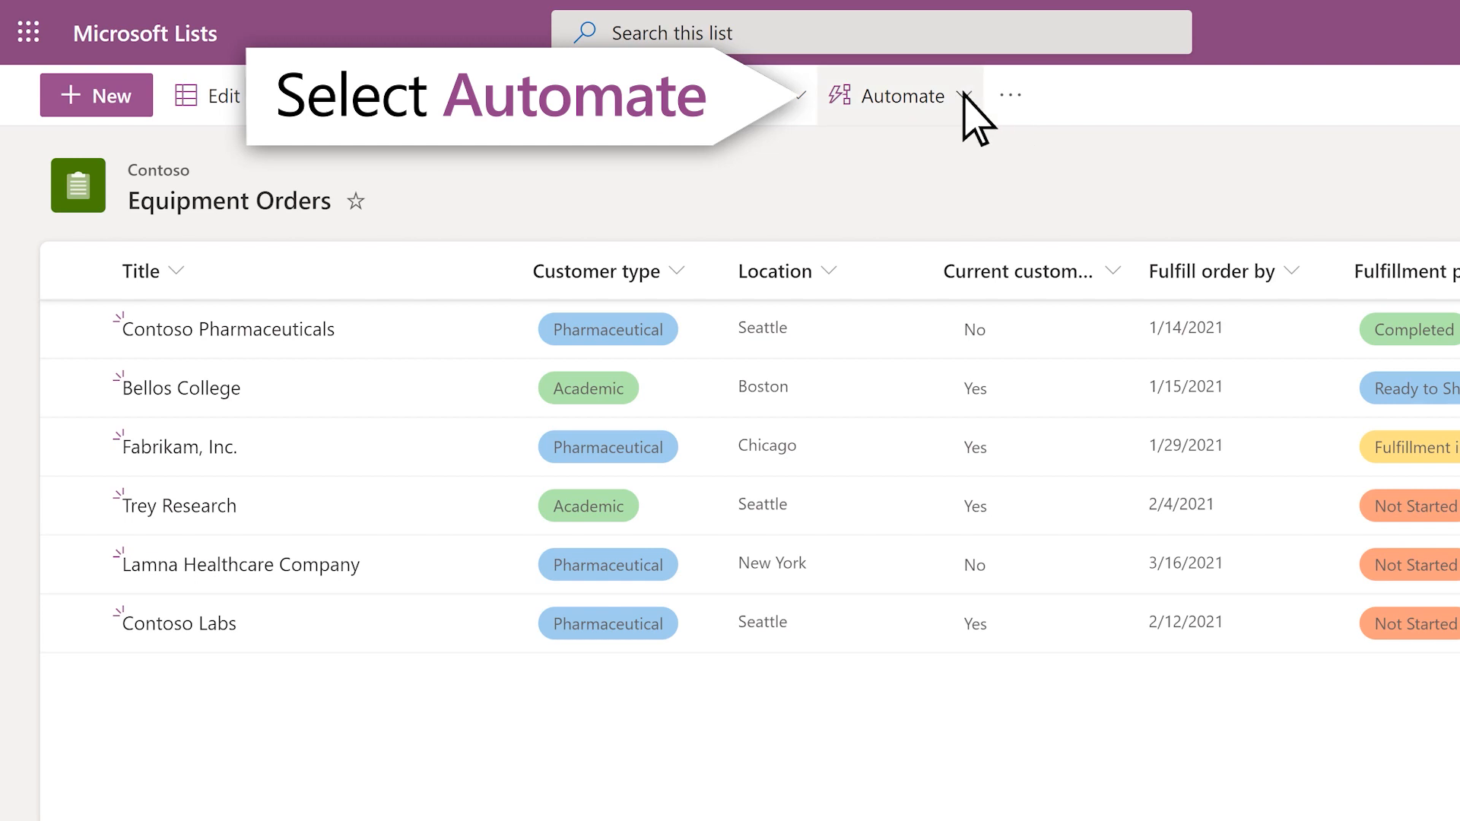
- Start a rule that triggers when a new item is created in the list
{"action": "left_click", "coordinate": [897, 94]}
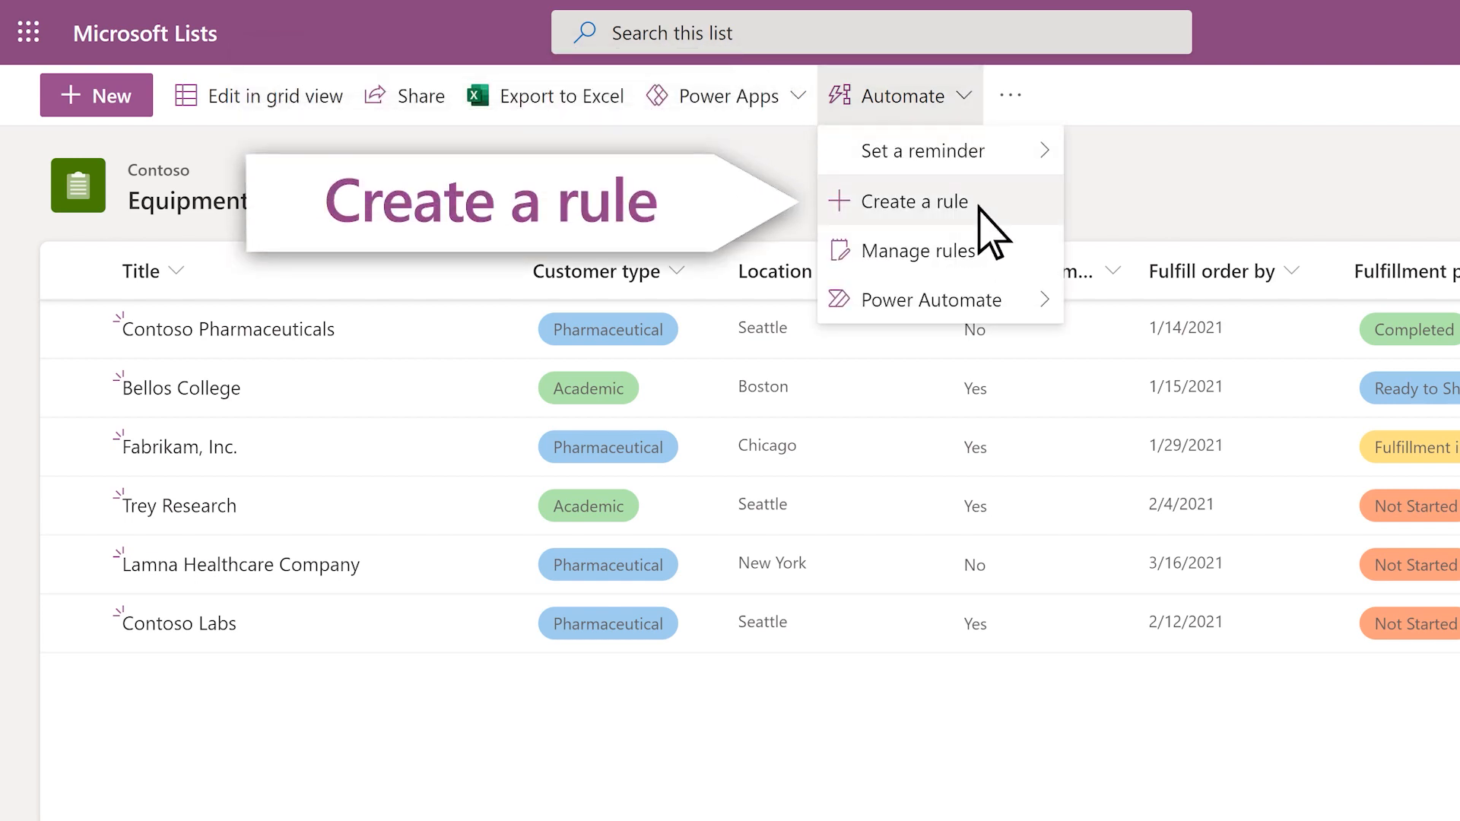
{"action": "left_click", "coordinate": [915, 200]}
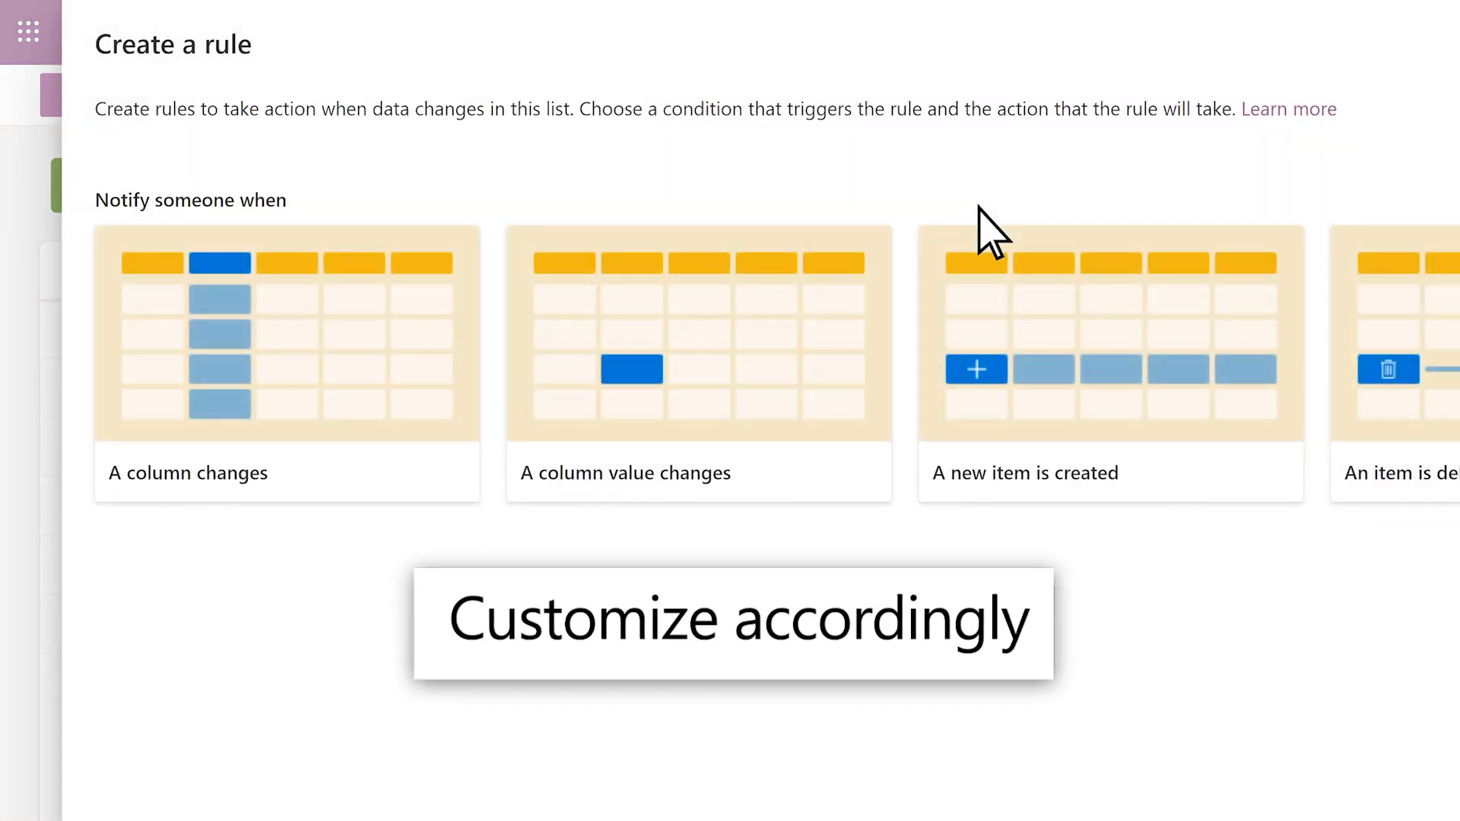
{"action": "left_click", "coordinate": [1110, 363]}
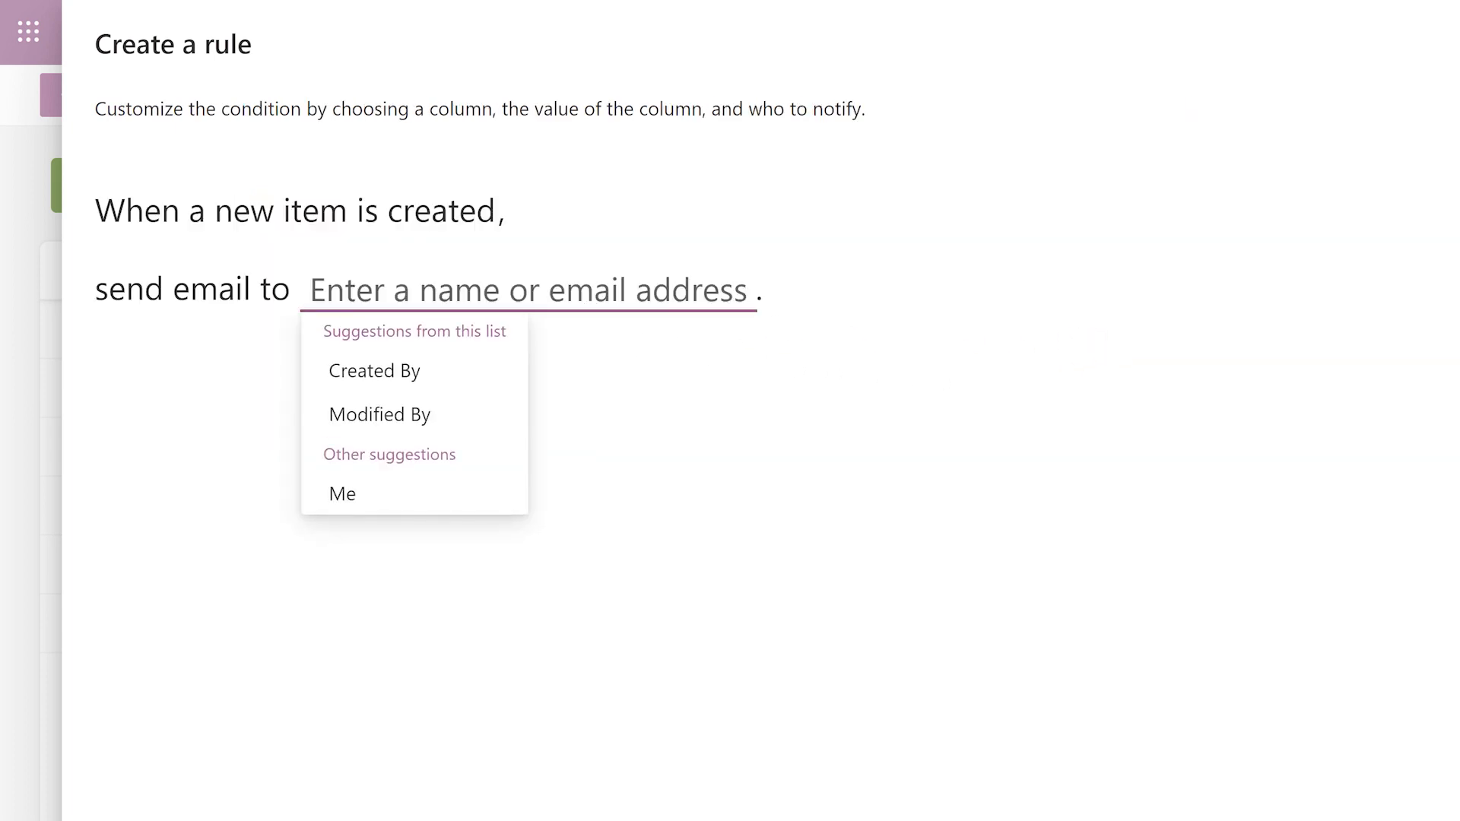
- Add the suggested colleagues (starting 'Debr') as email recipients and create the rule
{"action": "type", "text": "Debr"}
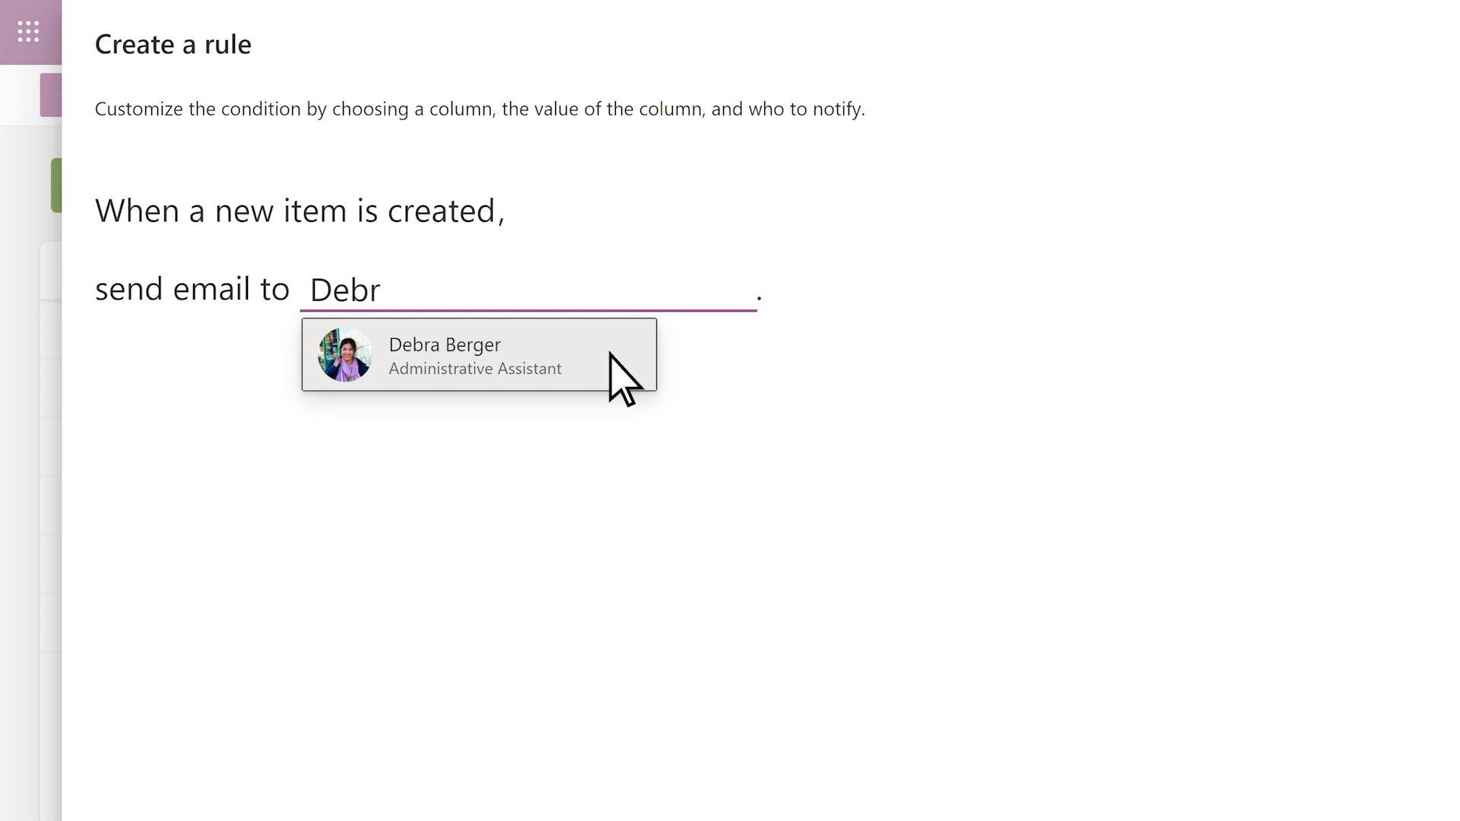
{"action": "left_click", "coordinate": [446, 354]}
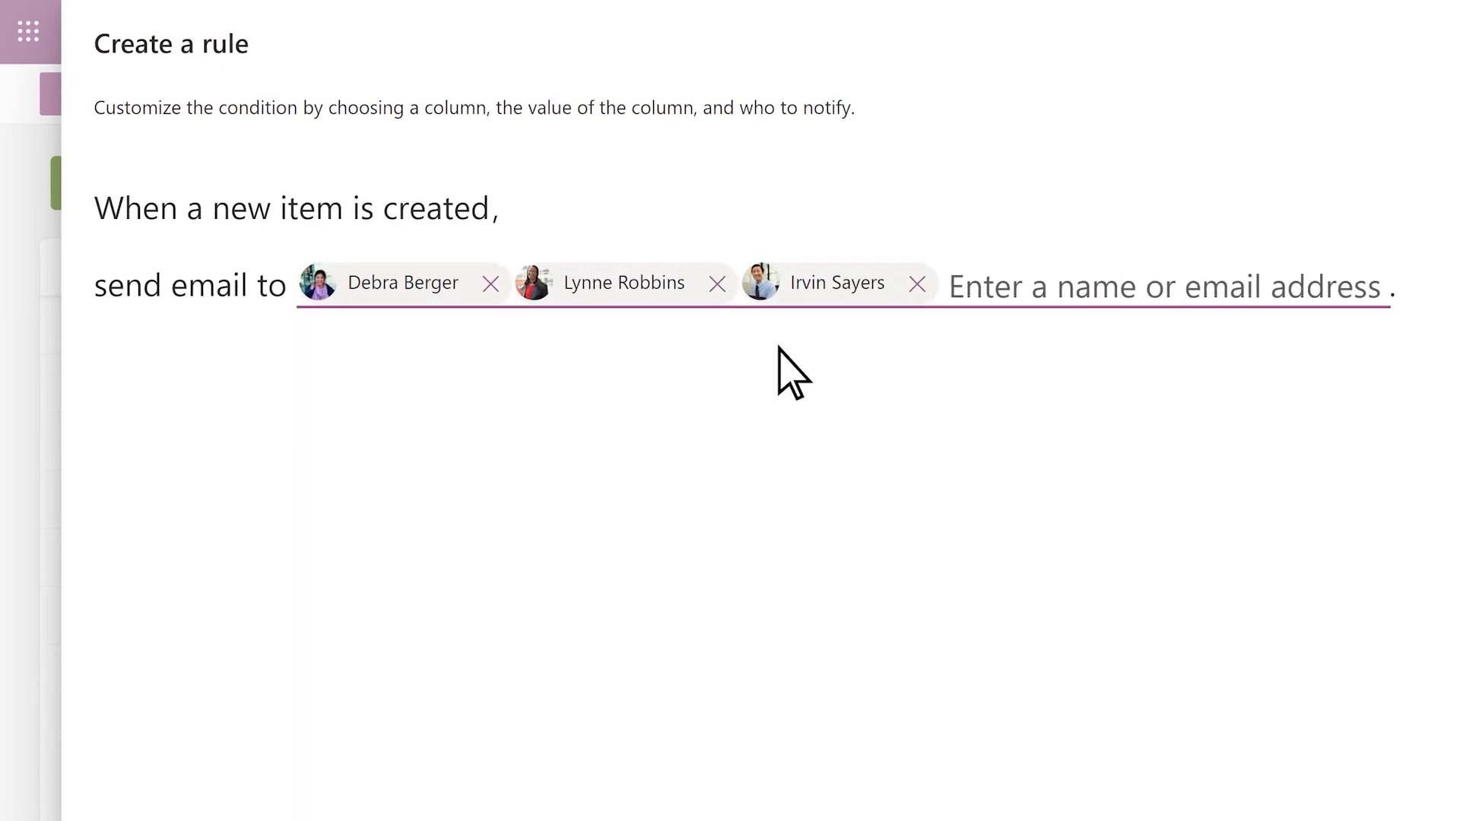
{"action": "left_click", "coordinate": [1387, 781]}
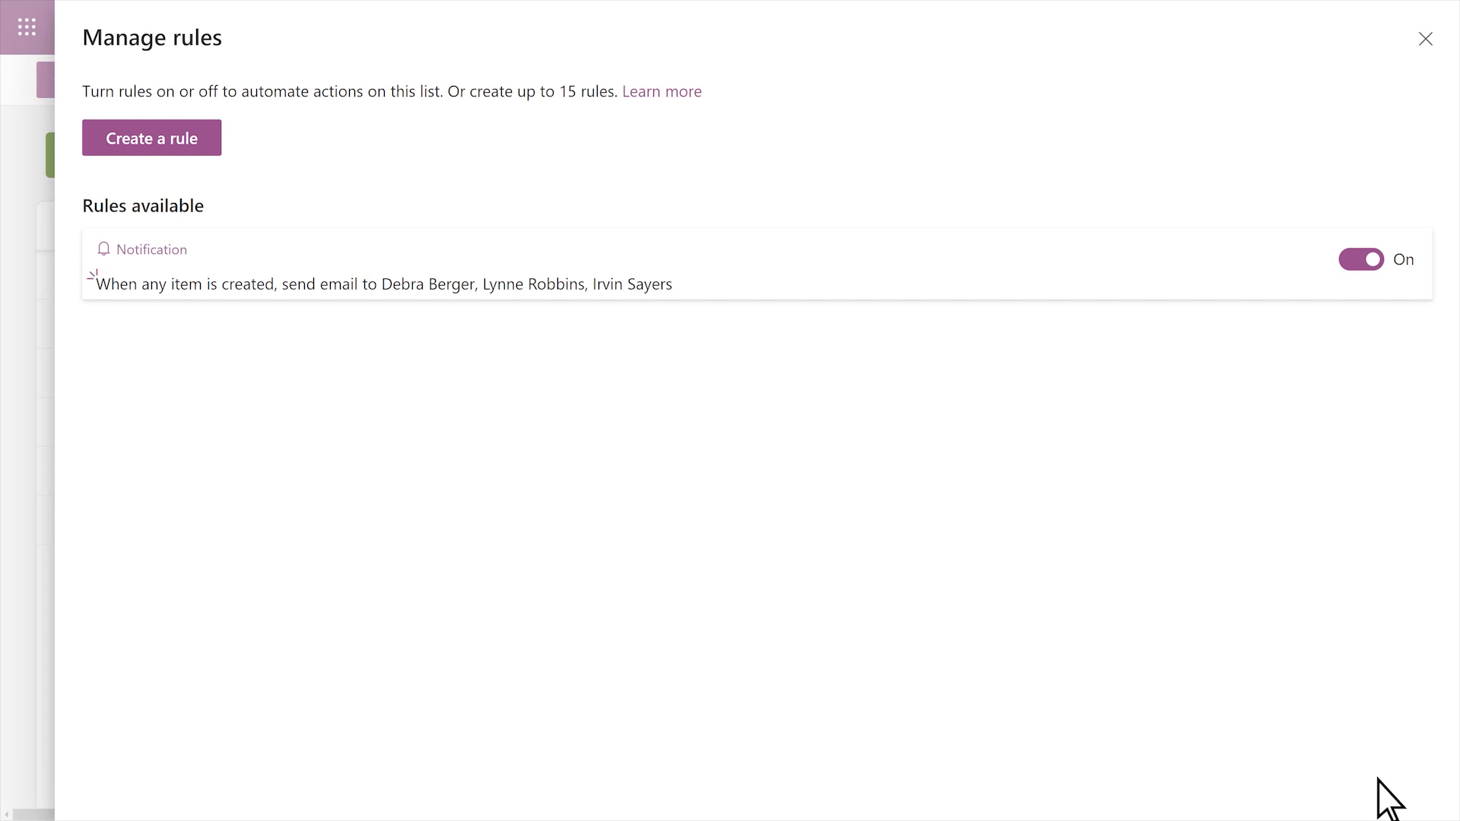
{"action": "left_click", "coordinate": [1425, 40]}
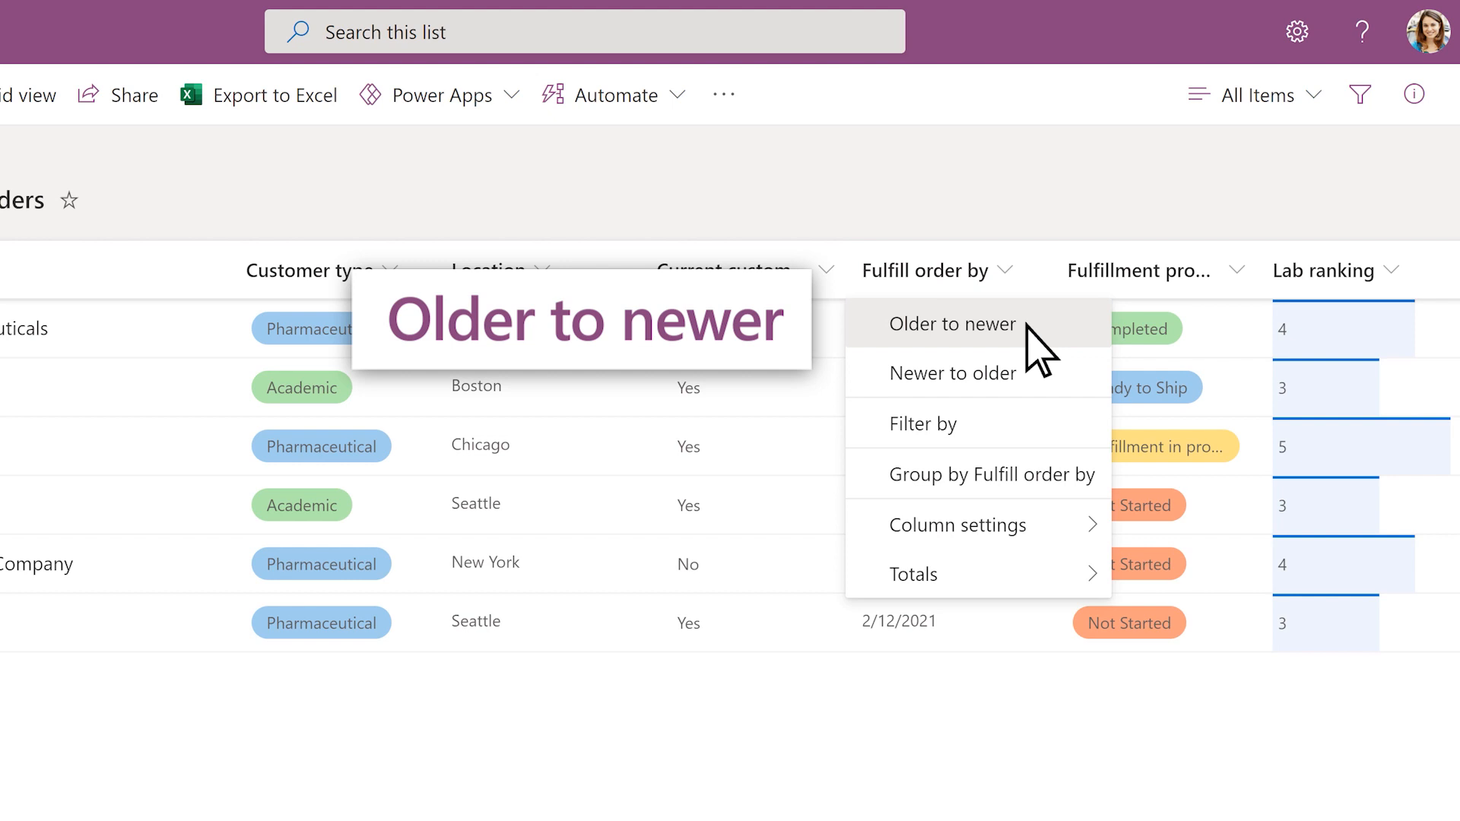
- Sort orders by Fulfill order by date, older to newer, and group them by Customer type
{"action": "left_click", "coordinate": [952, 324]}
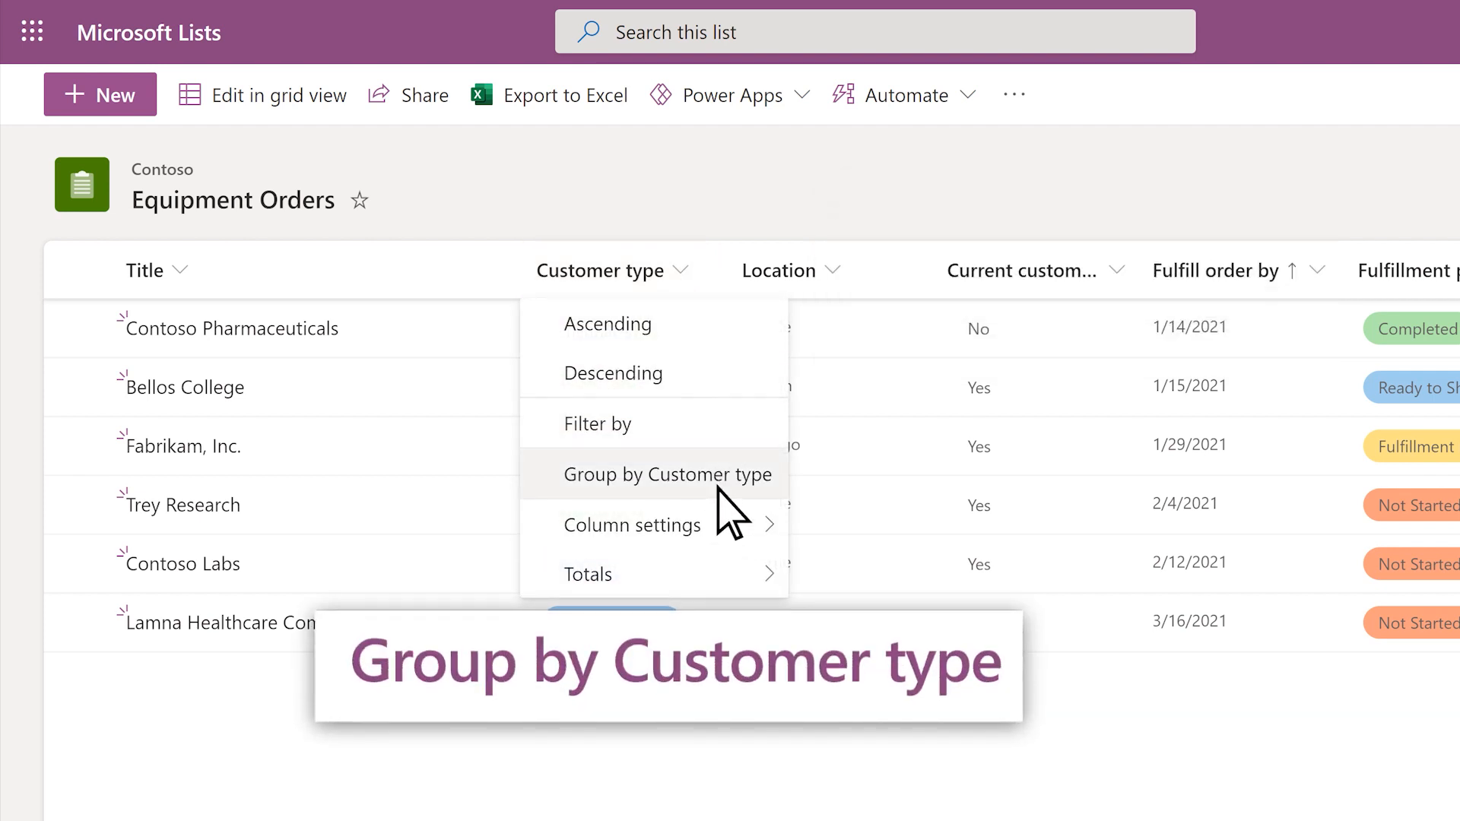
{"action": "left_click", "coordinate": [669, 475]}
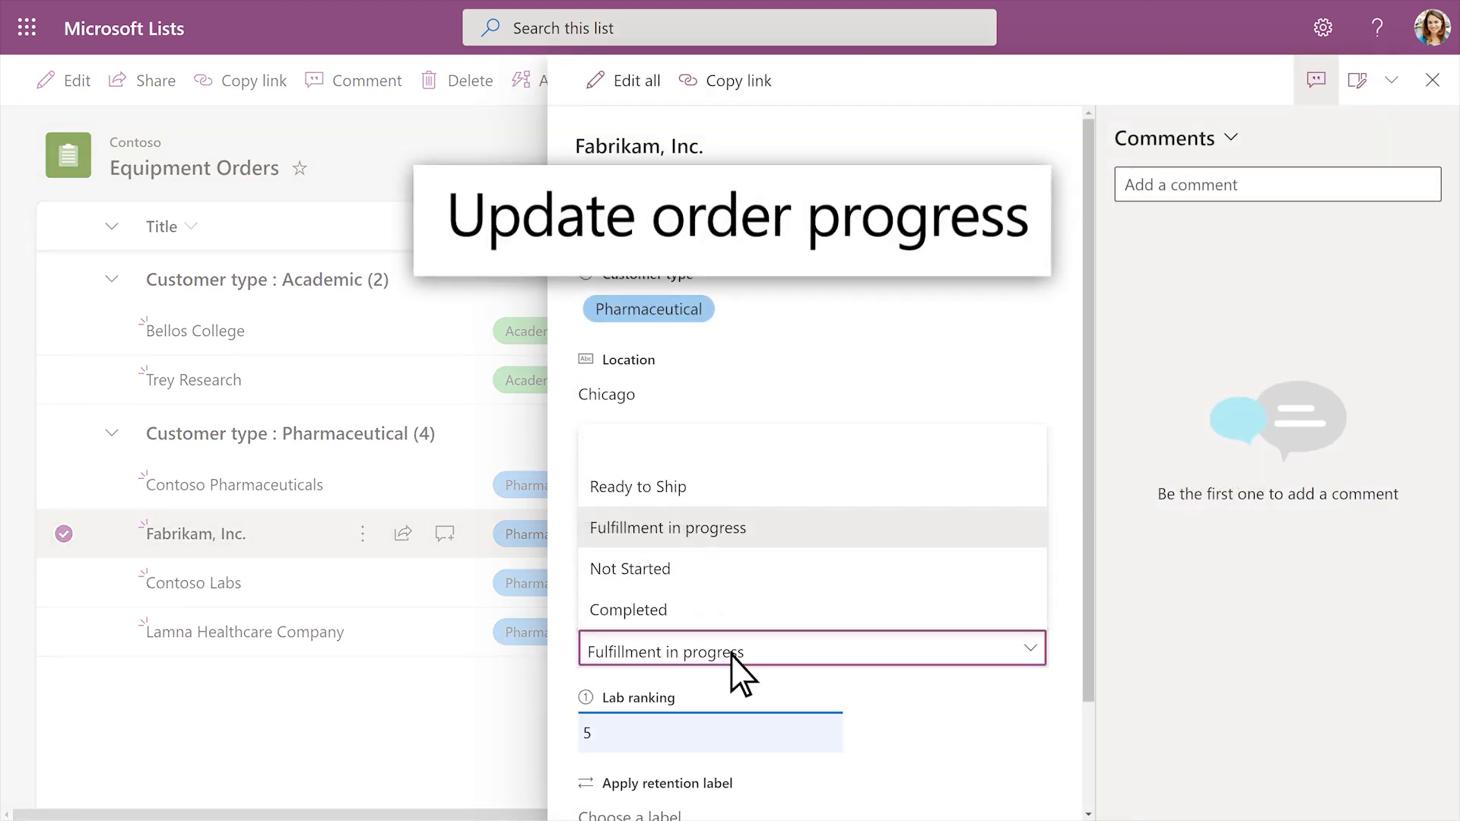
- Set a new Fulfillment progress value on the Fabrikam, Inc. order
{"action": "left_click", "coordinate": [637, 487]}
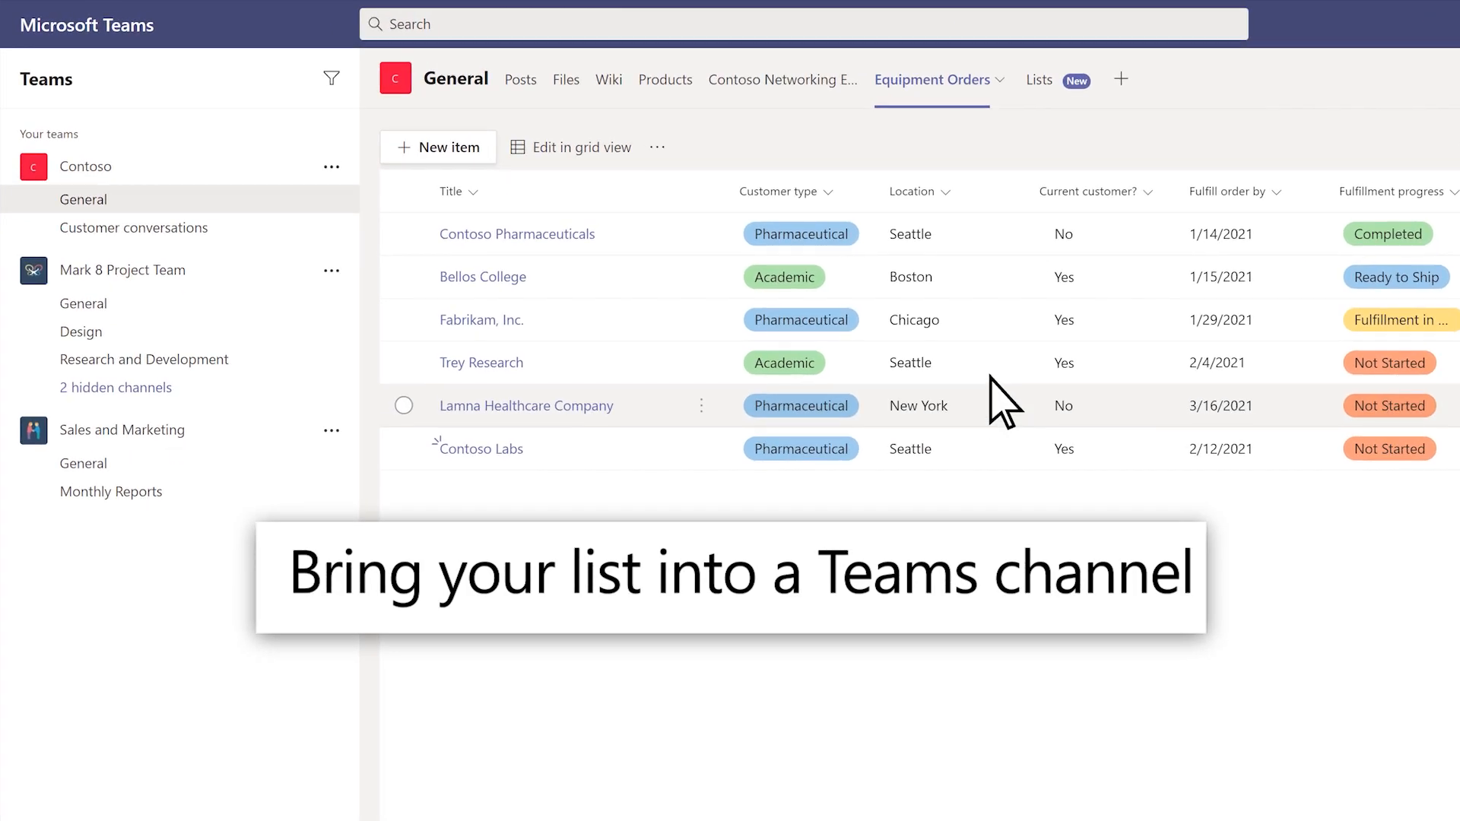
- Show the Trey Research order's details from the Equipment Orders tab in the General channel
{"action": "left_click", "coordinate": [482, 362]}
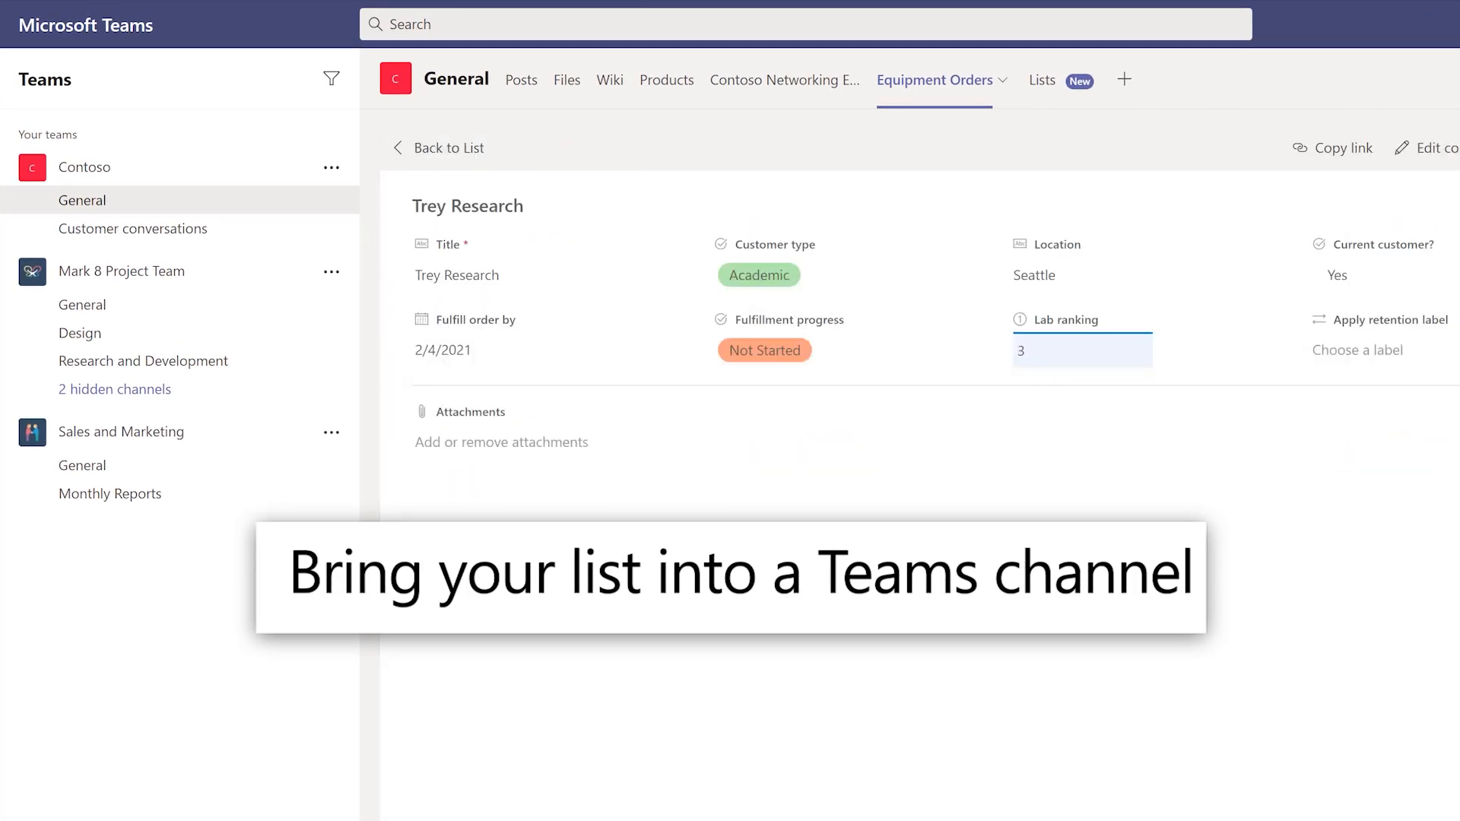